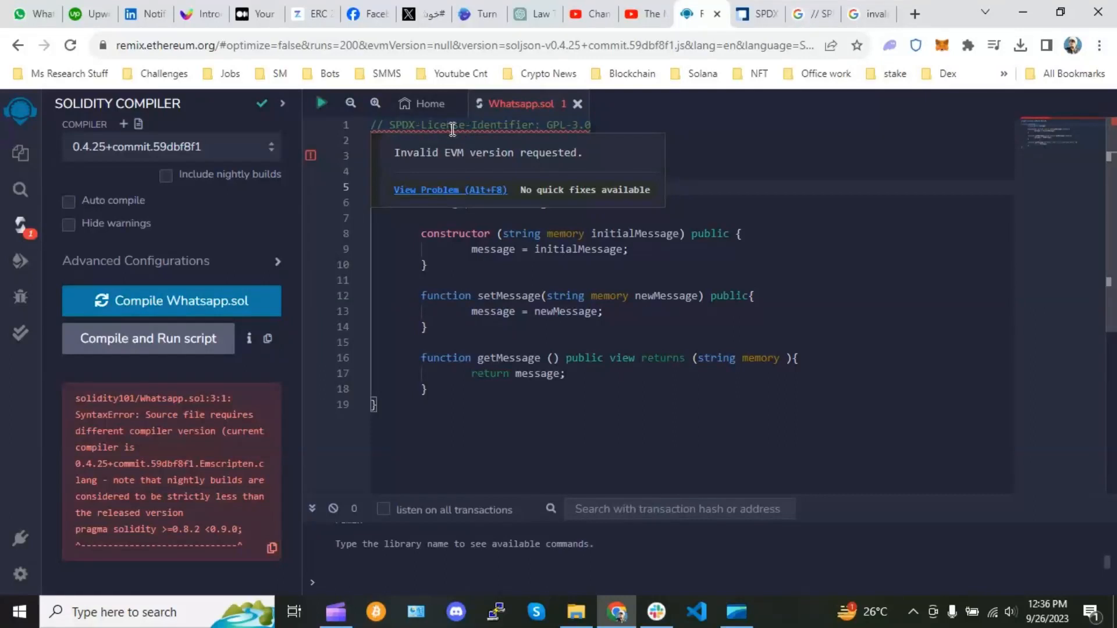
{"action": "mouse_move", "coordinate": [452, 129]}
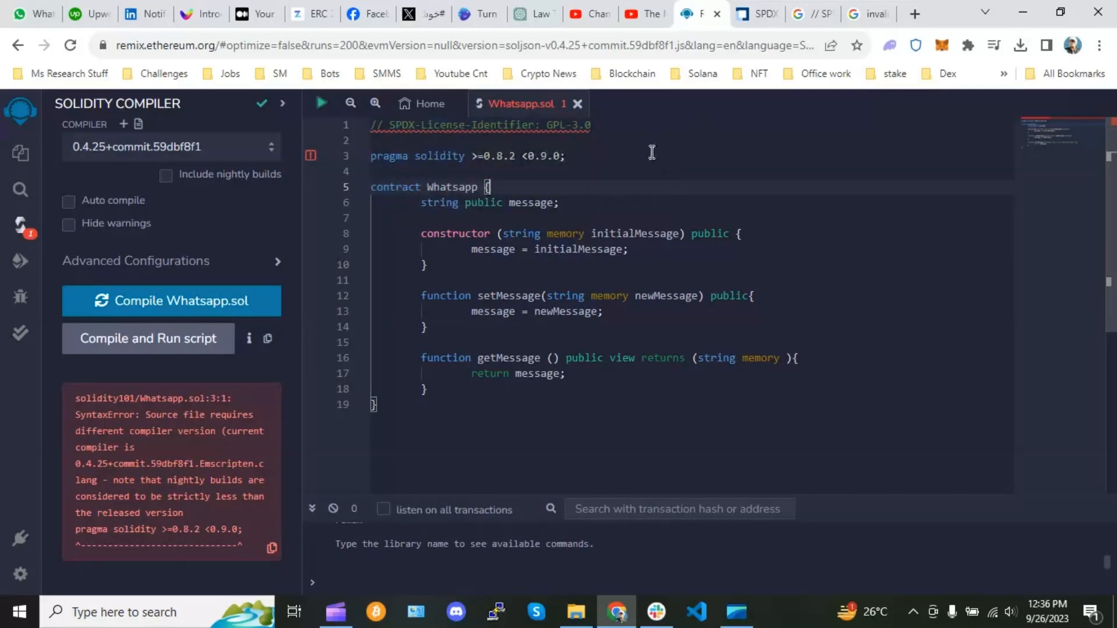
{"action": "mouse_move", "coordinate": [490, 138]}
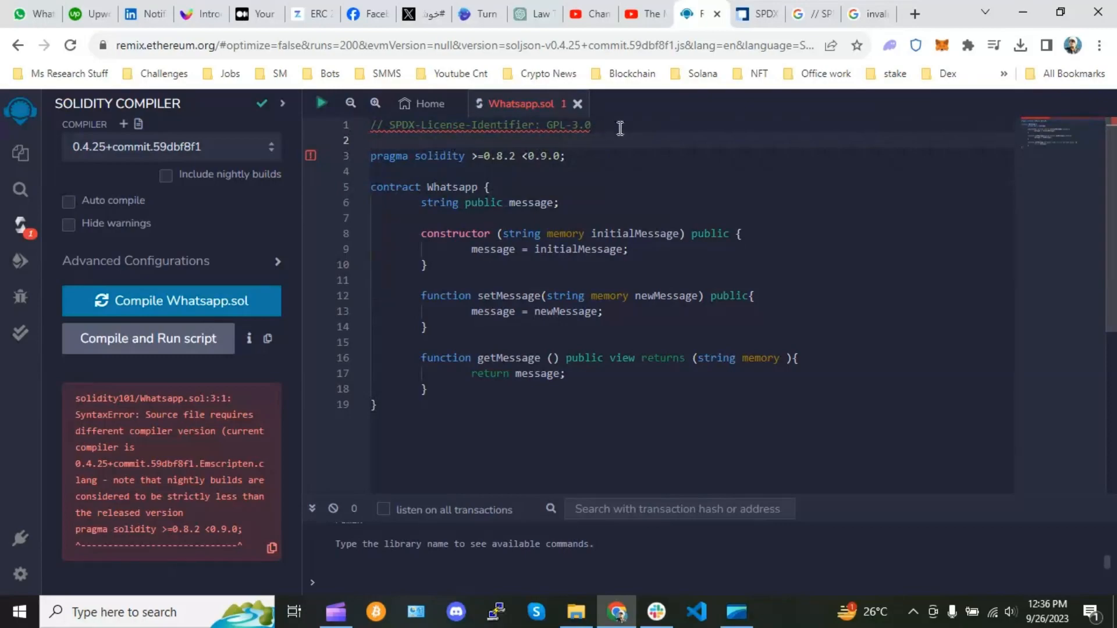
Highlight the SPDX license line and look up its identifier on the SPDX license list page.
{"action": "triple_click", "coordinate": [481, 125]}
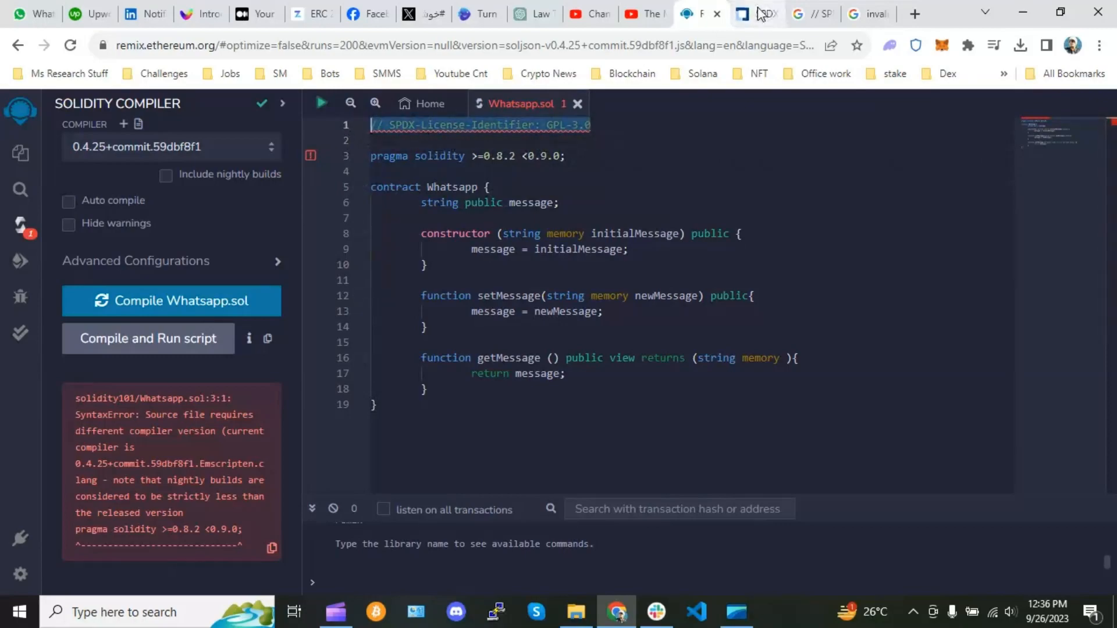
{"action": "left_click", "coordinate": [748, 14]}
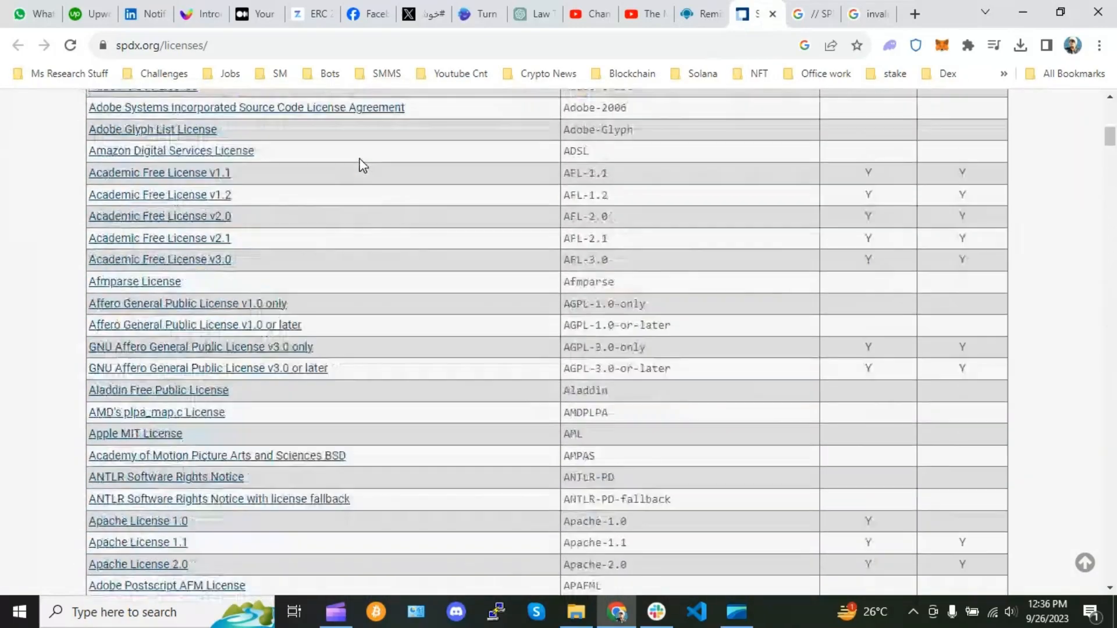
{"action": "scroll", "scroll_direction": "up", "scroll_amount": 3}
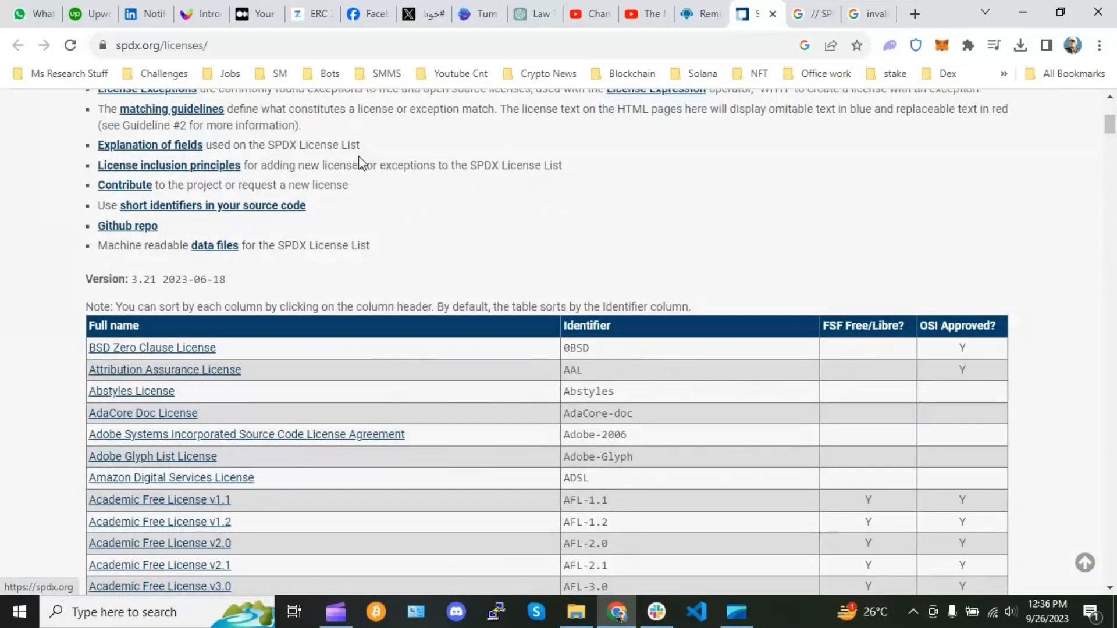
{"action": "scroll", "scroll_direction": "down", "scroll_amount": 3}
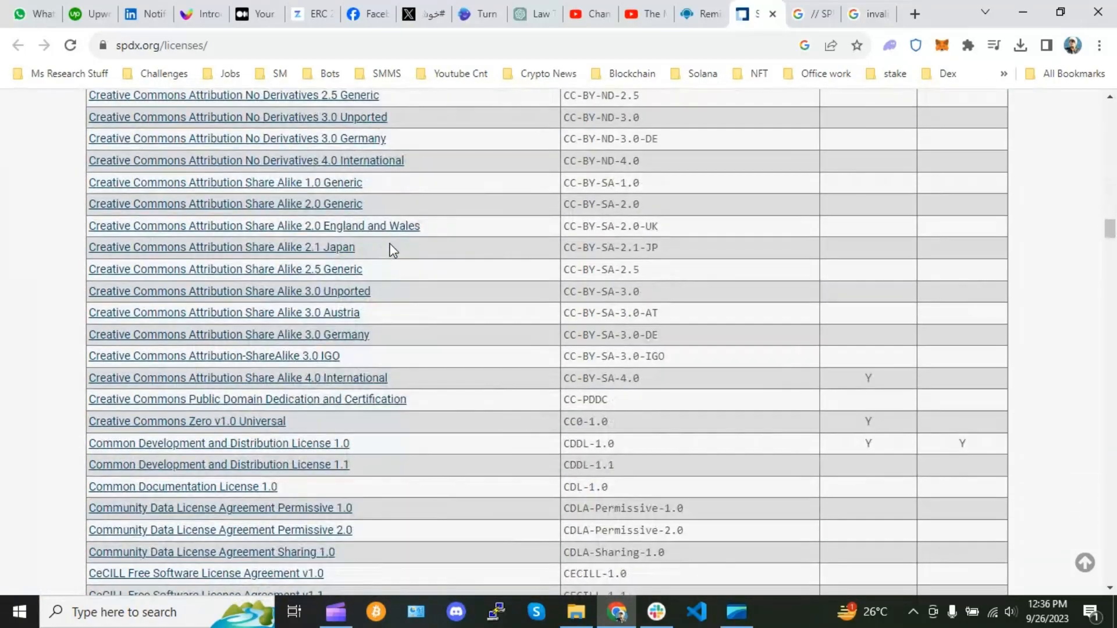
{"action": "scroll", "scroll_direction": "down", "scroll_amount": 3}
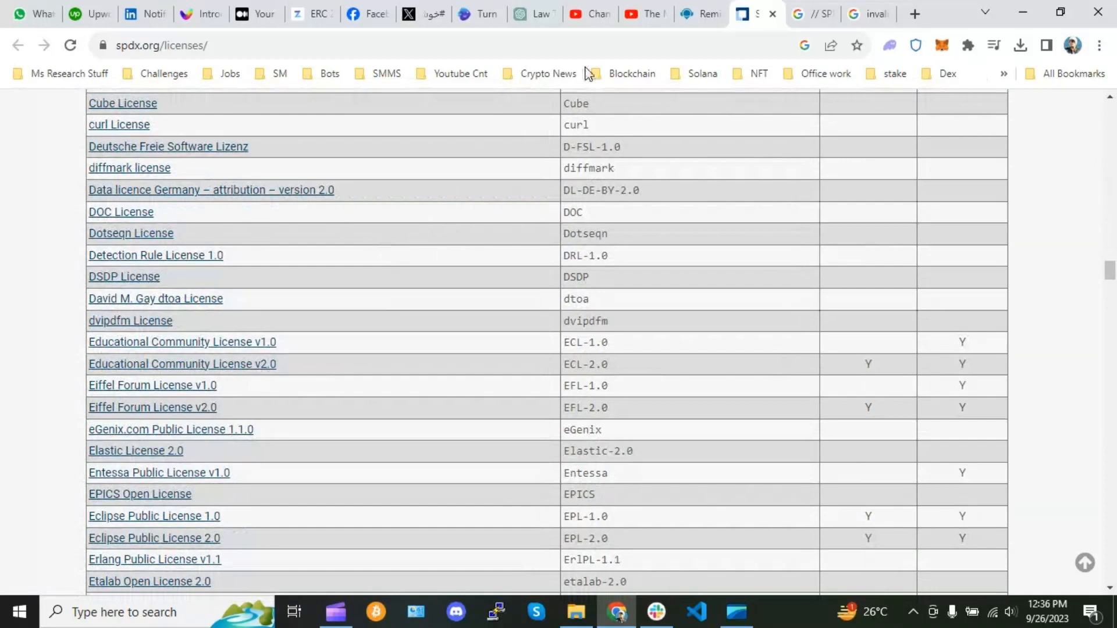
{"action": "left_click", "coordinate": [695, 14]}
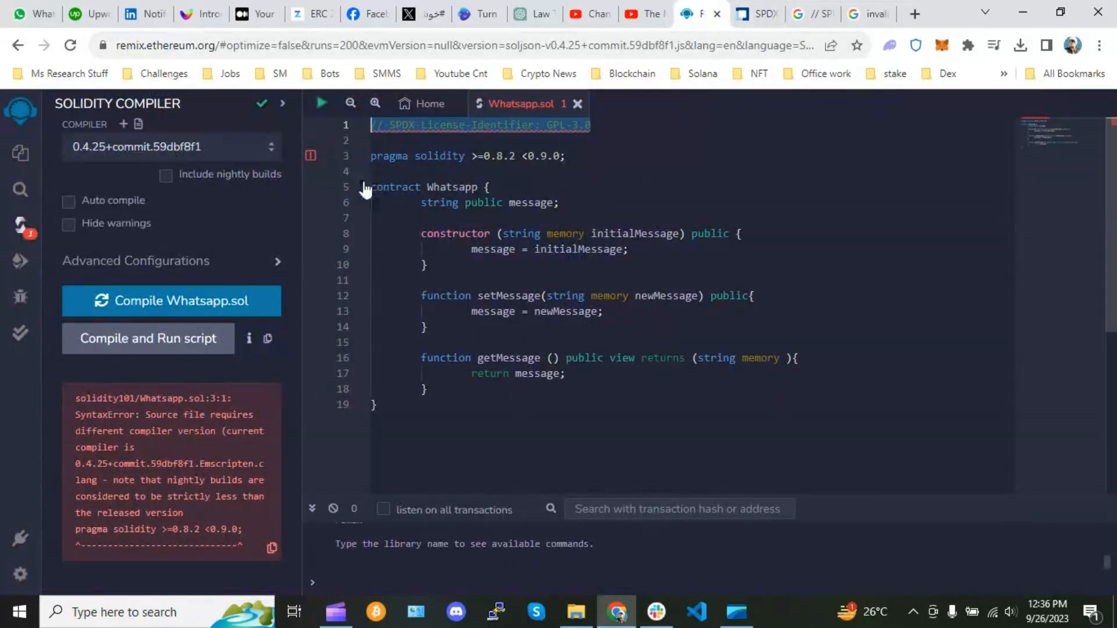
{"action": "left_click", "coordinate": [566, 154]}
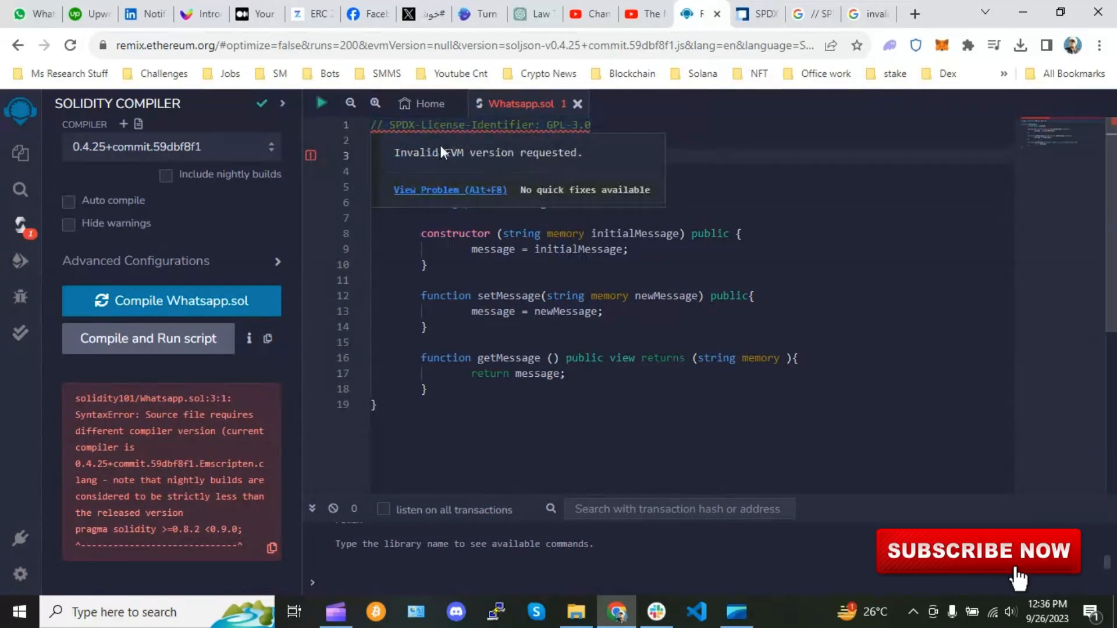
{"action": "mouse_move", "coordinate": [585, 157]}
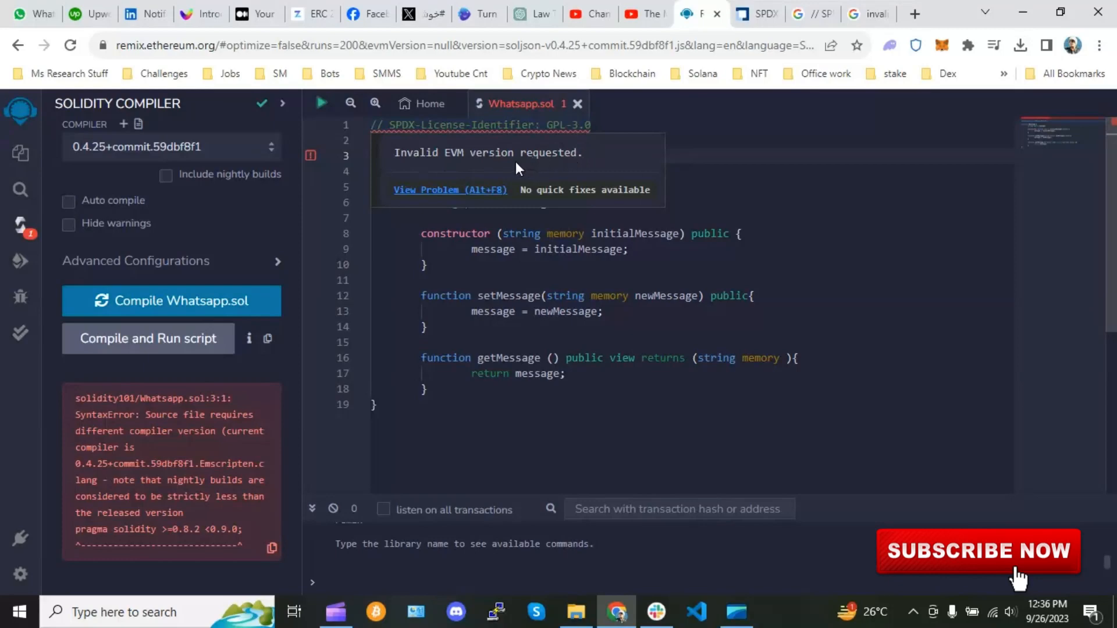
{"action": "mouse_move", "coordinate": [537, 160]}
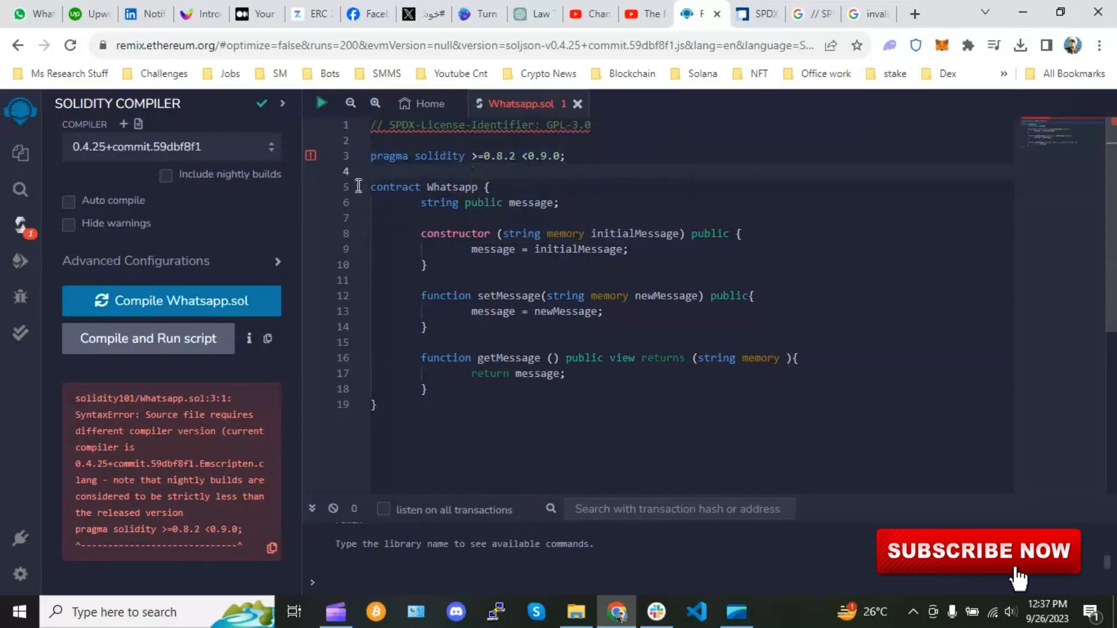
Switch the Solidity compiler to 0.8.16+commit.07a7930e, clearing the EVM version error.
{"action": "left_click", "coordinate": [171, 146]}
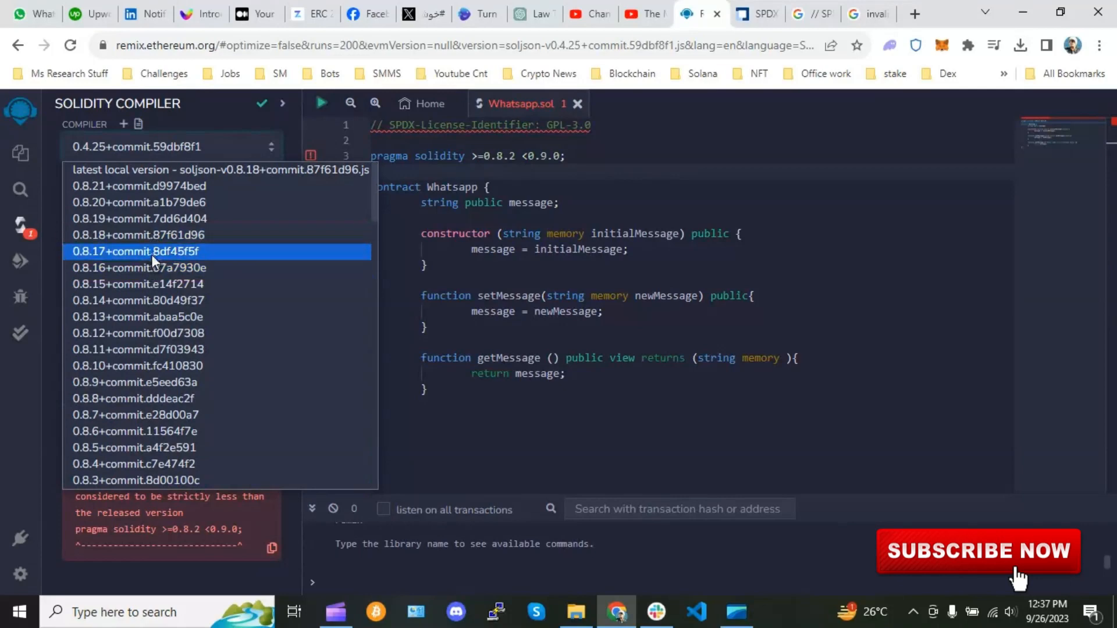
{"action": "left_click", "coordinate": [140, 268]}
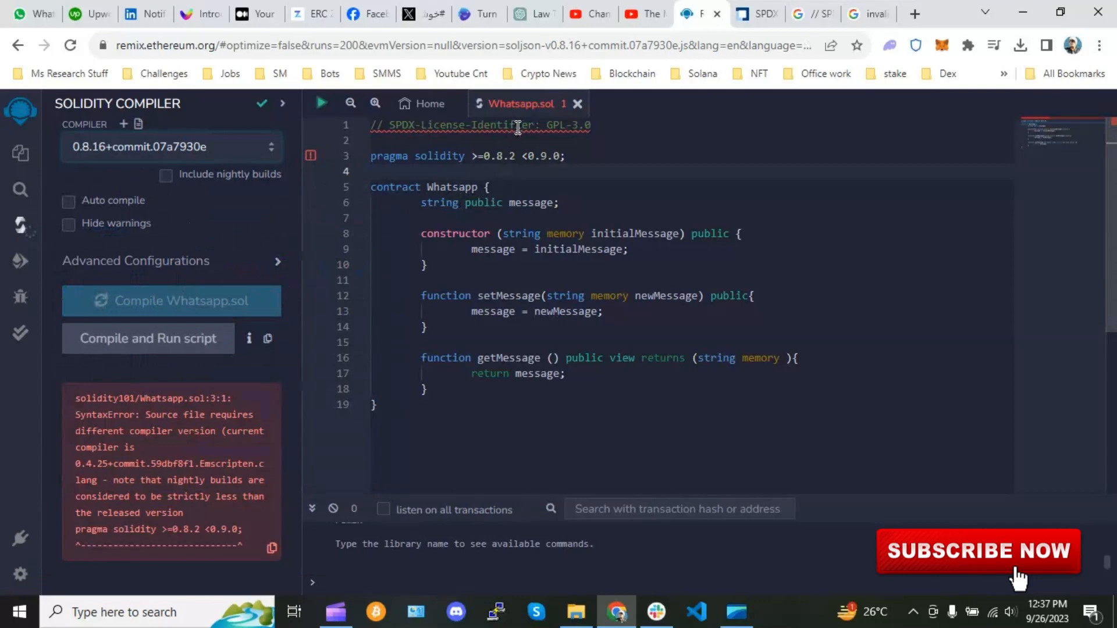
{"action": "left_click", "coordinate": [171, 300]}
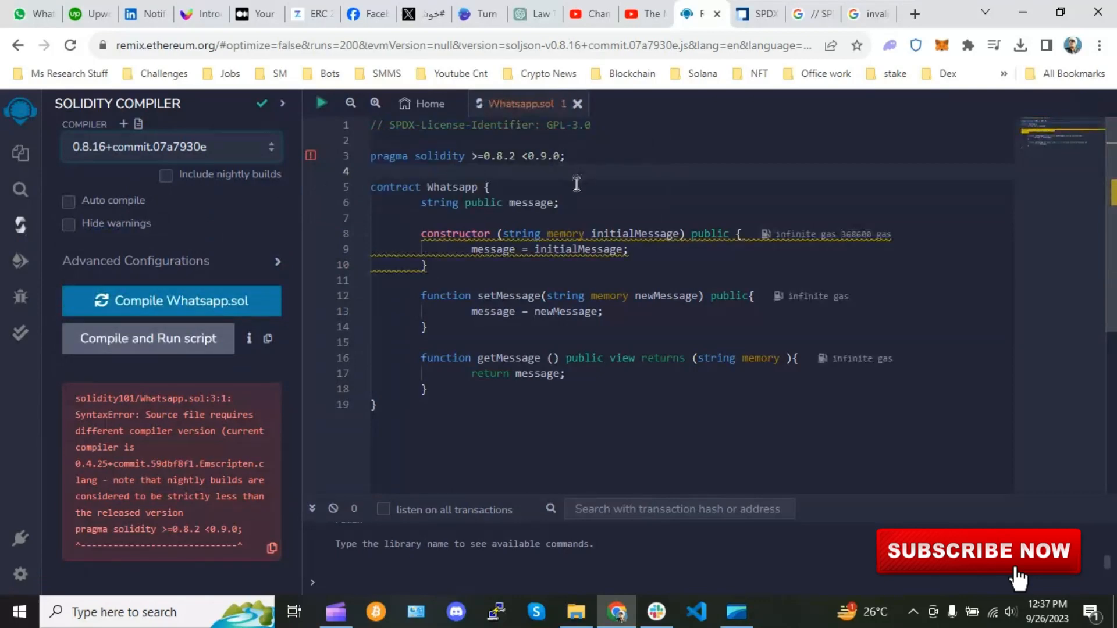